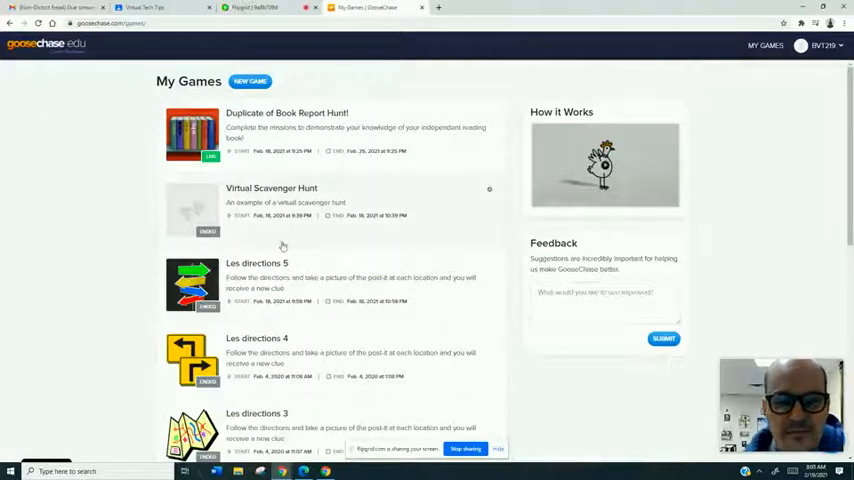
pyautogui.moveTo(272, 318)
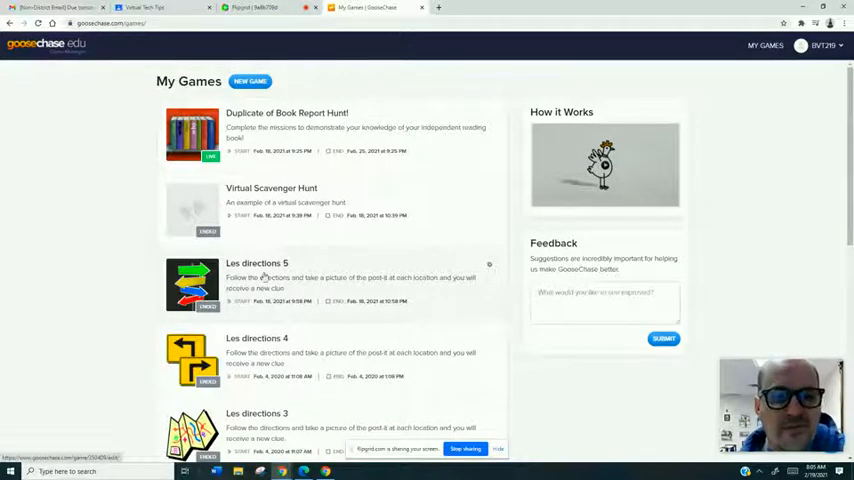
pyautogui.moveTo(124, 236)
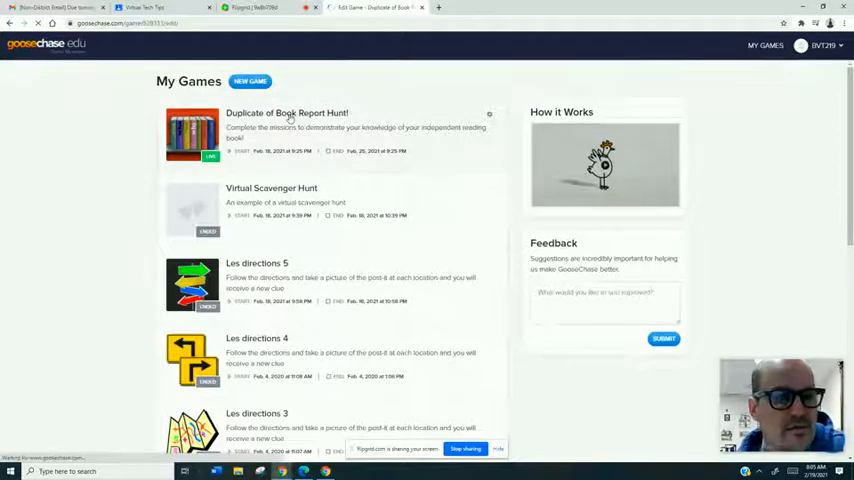
# Show the missions list of the 'Duplicate of Book Report Hunt!' game from My Games
pyautogui.click(290, 112)
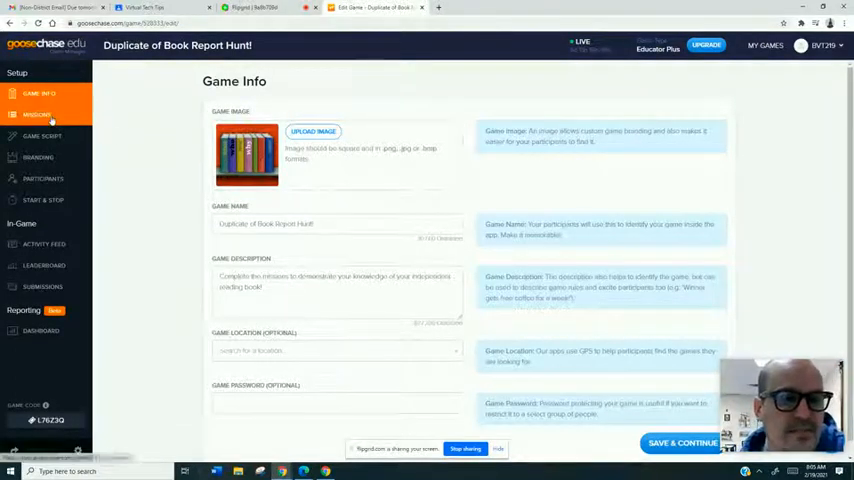
pyautogui.click(38, 116)
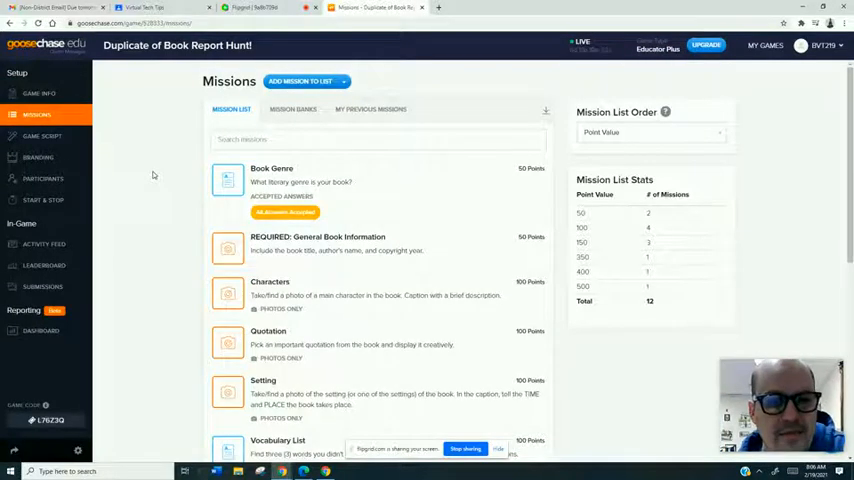
pyautogui.moveTo(372, 208)
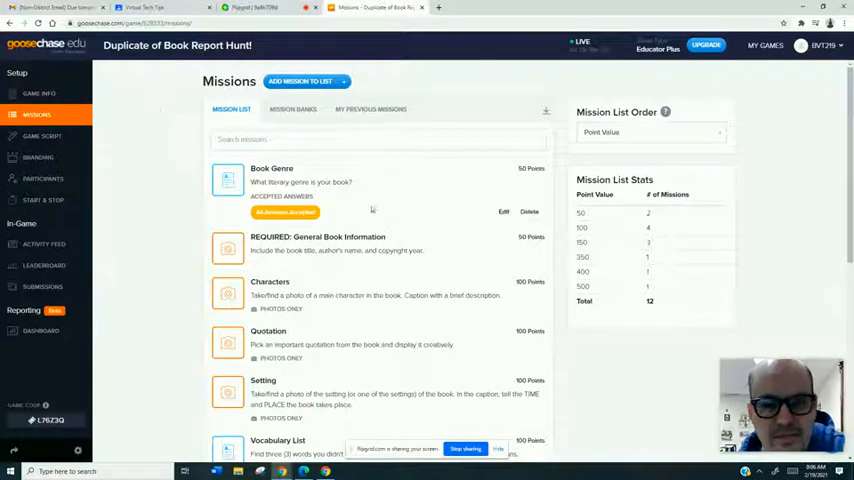
pyautogui.moveTo(520, 180)
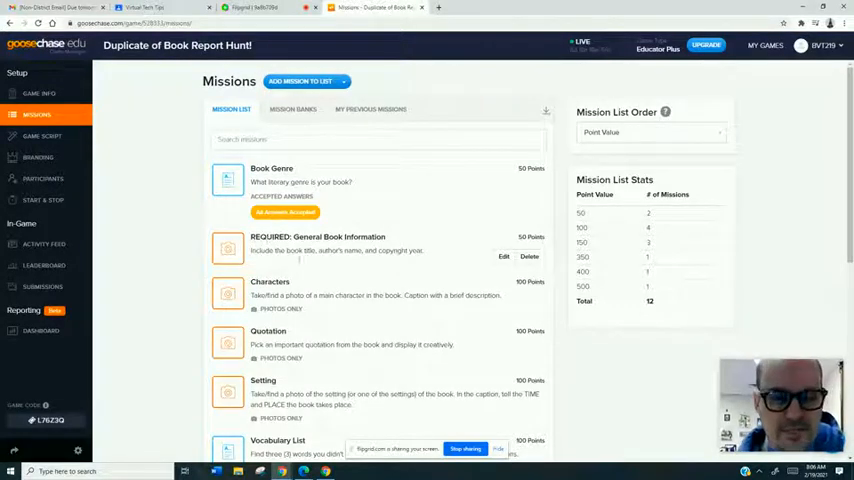
pyautogui.scroll(-3)
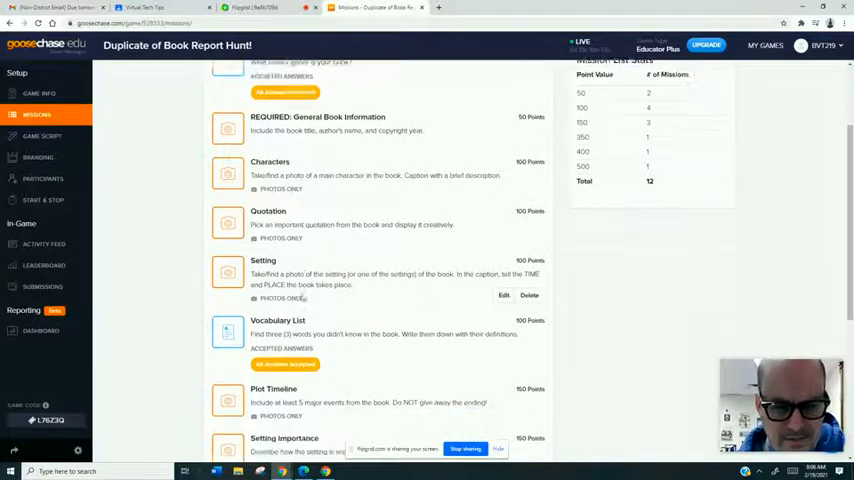
pyautogui.scroll(-3)
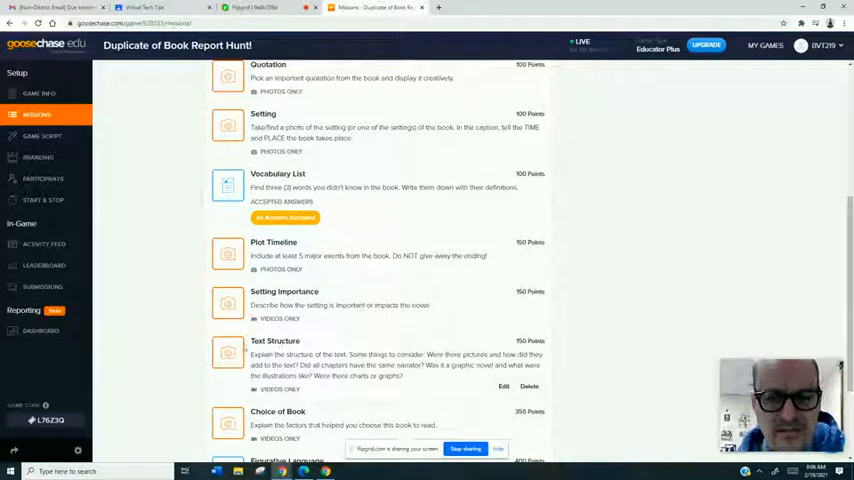
pyautogui.scroll(-3)
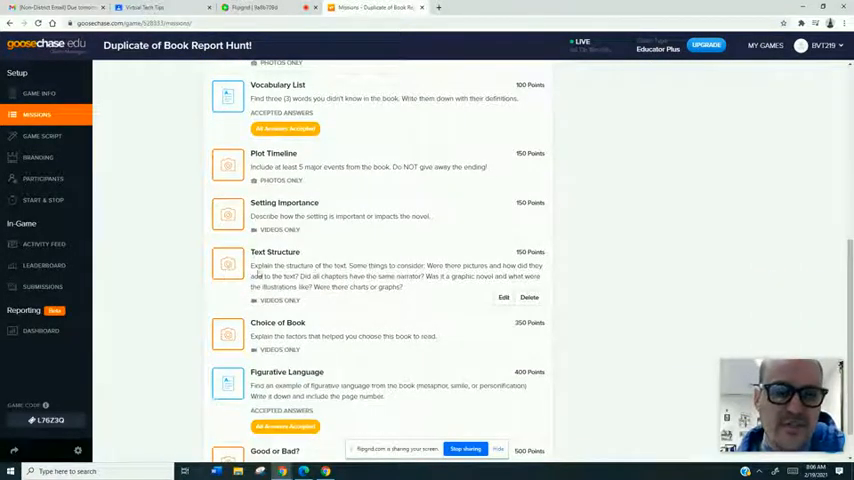
pyautogui.moveTo(474, 276)
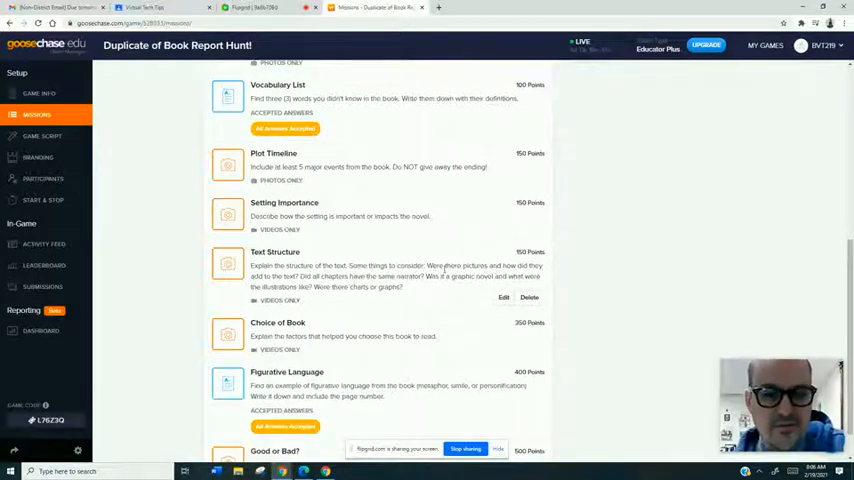
pyautogui.moveTo(272, 276)
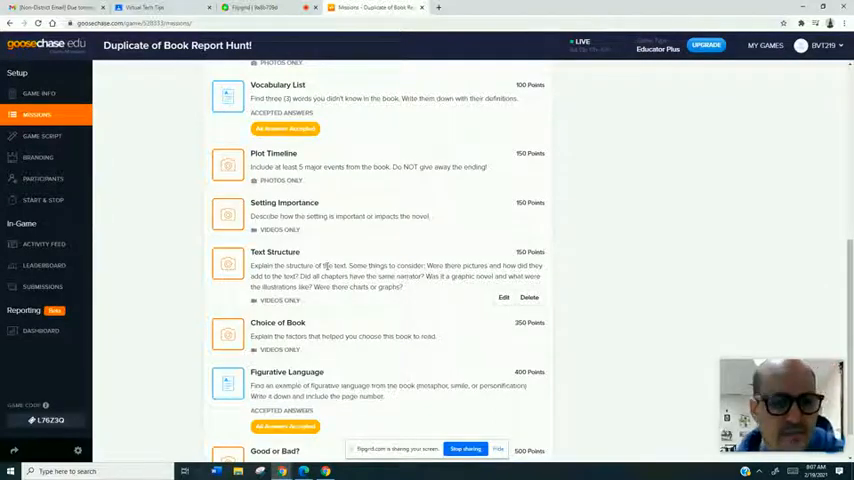
pyautogui.moveTo(160, 190)
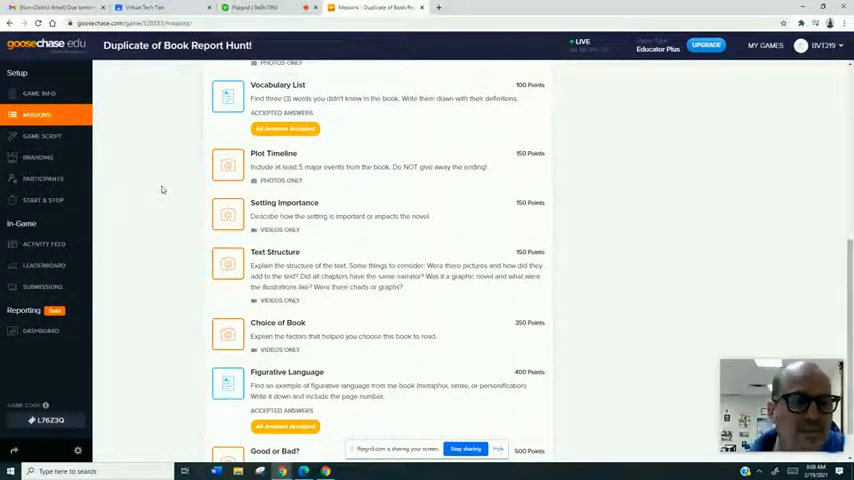
pyautogui.moveTo(608, 96)
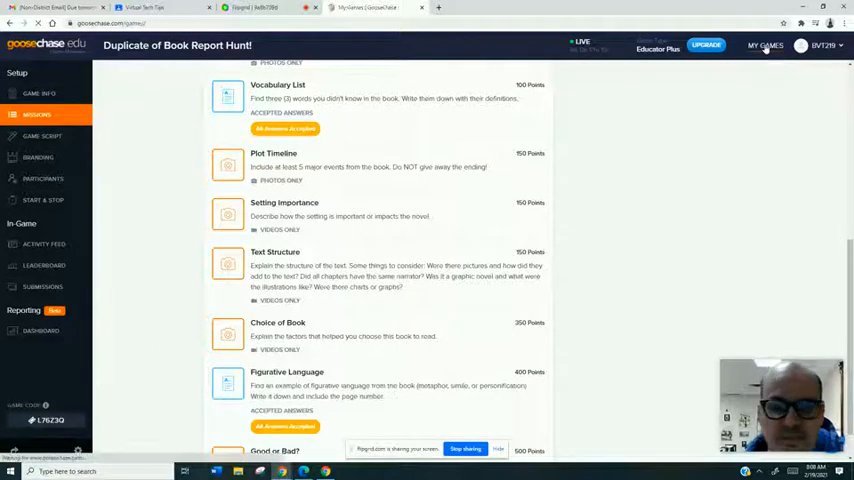
# From My Games, show the Submissions Hub of 'Les directions 4' with its four clue photos
pyautogui.click(764, 46)
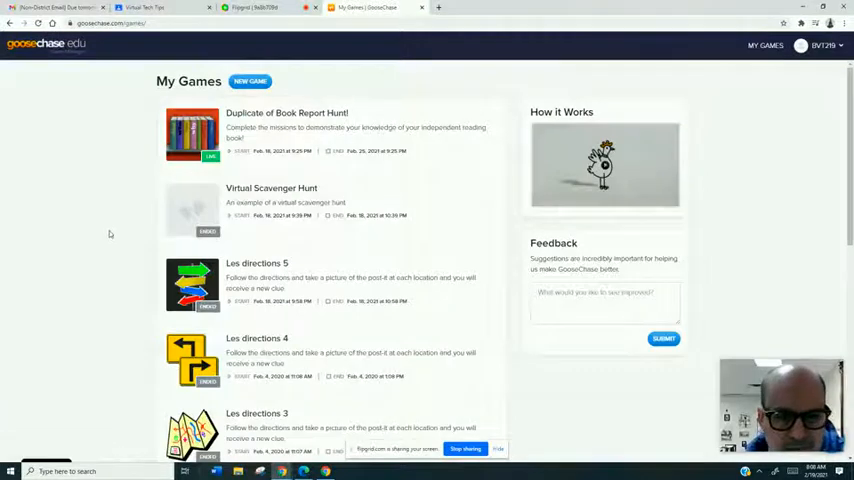
pyautogui.scroll(-3)
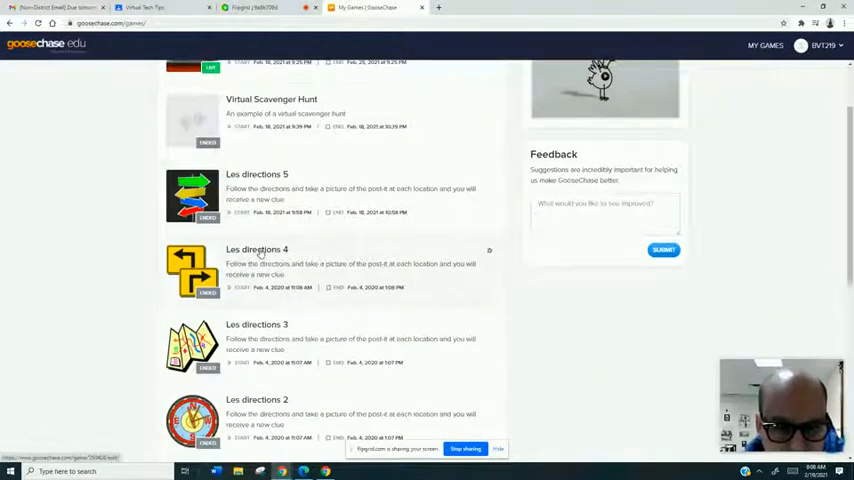
pyautogui.click(256, 250)
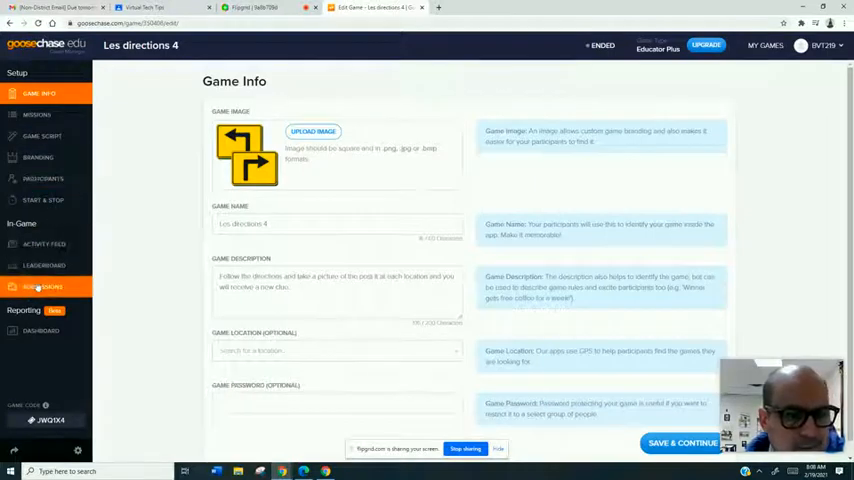
pyautogui.click(44, 288)
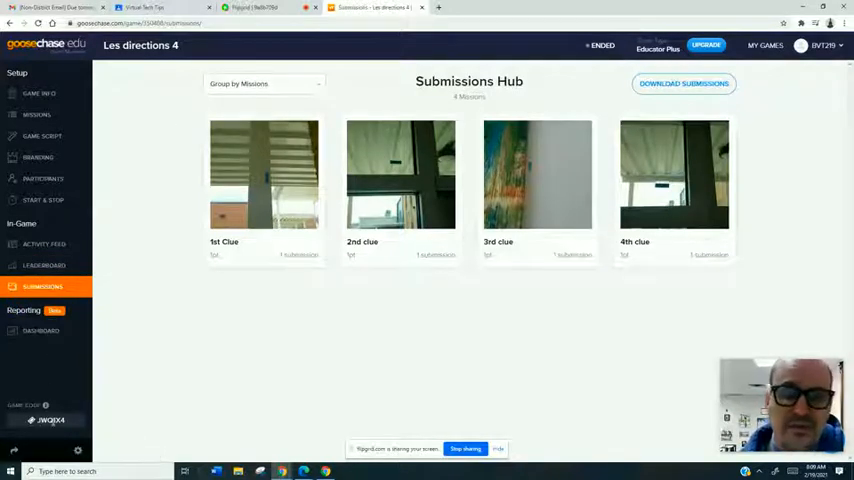
pyautogui.moveTo(112, 334)
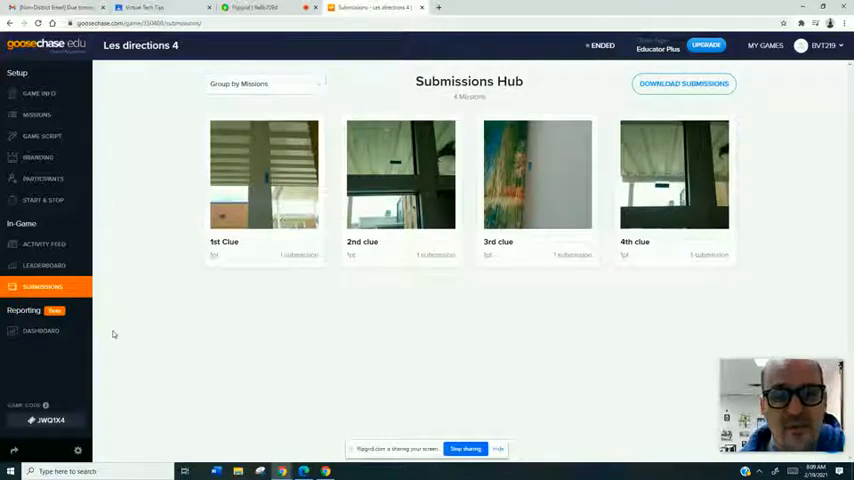